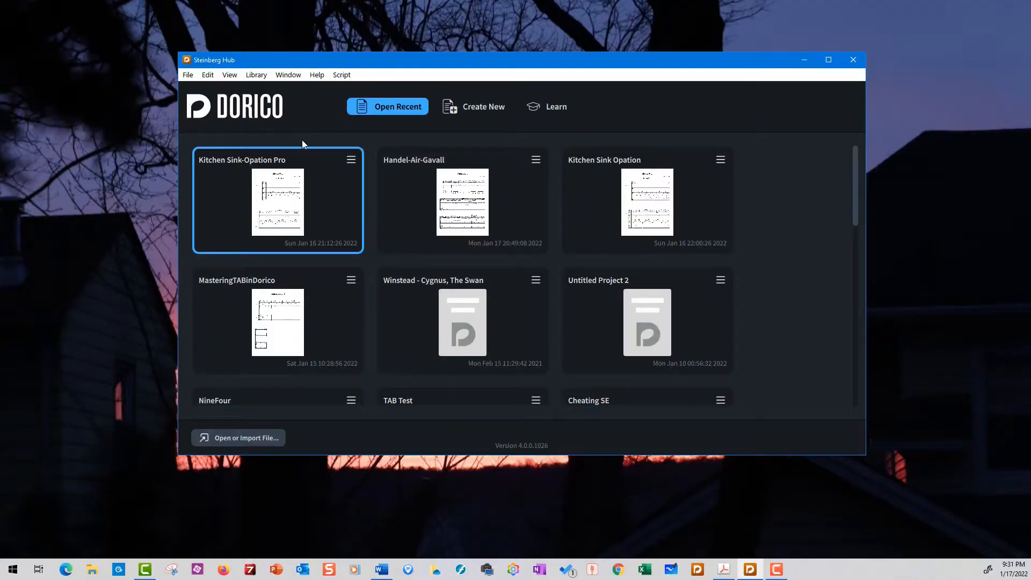
{"action": "mouse_move", "coordinate": [151, 335]}
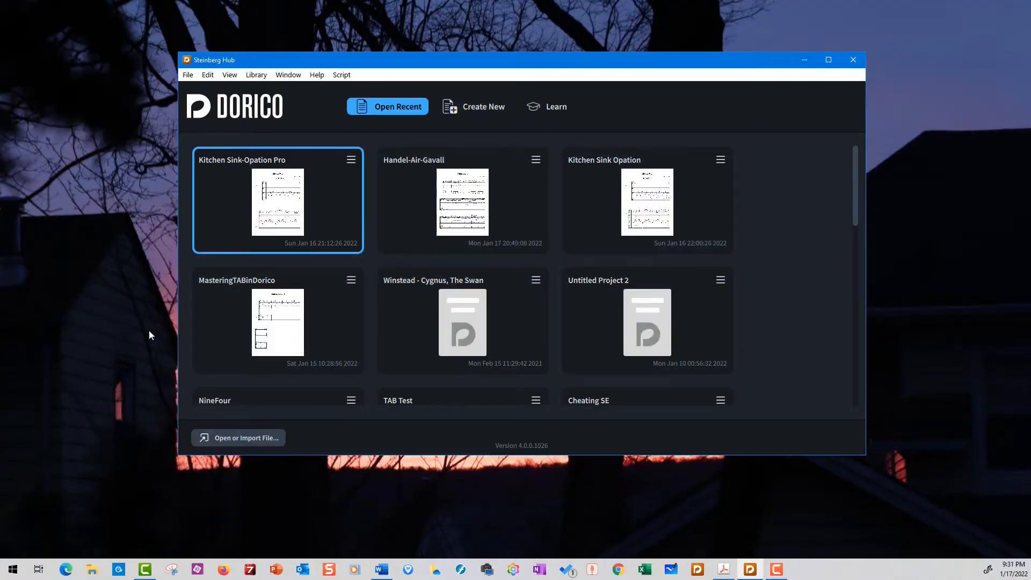
Choose Create New in the Steinberg Hub and select the solo Guitar template.
{"action": "left_click", "coordinate": [483, 105]}
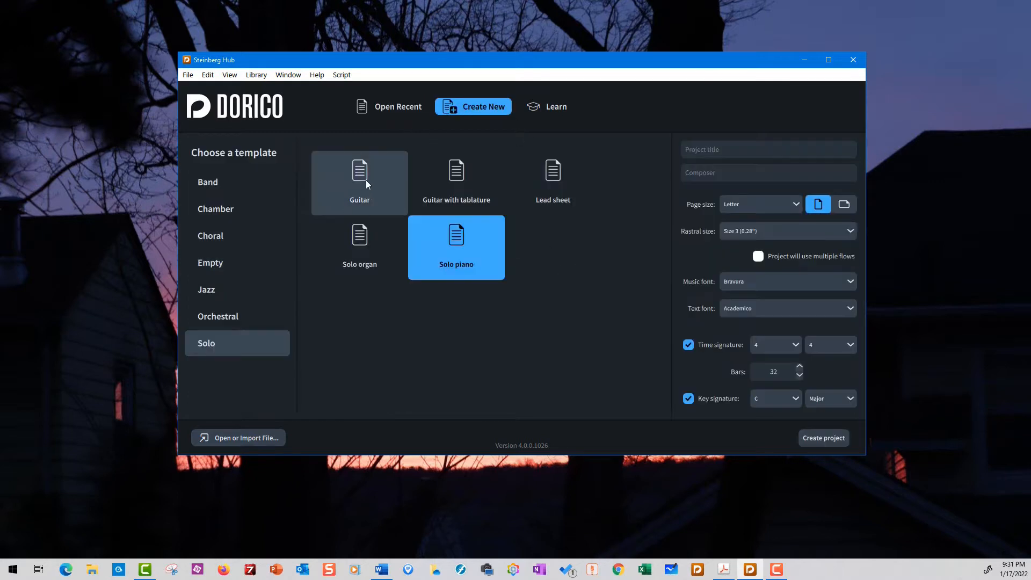
{"action": "left_click", "coordinate": [367, 183]}
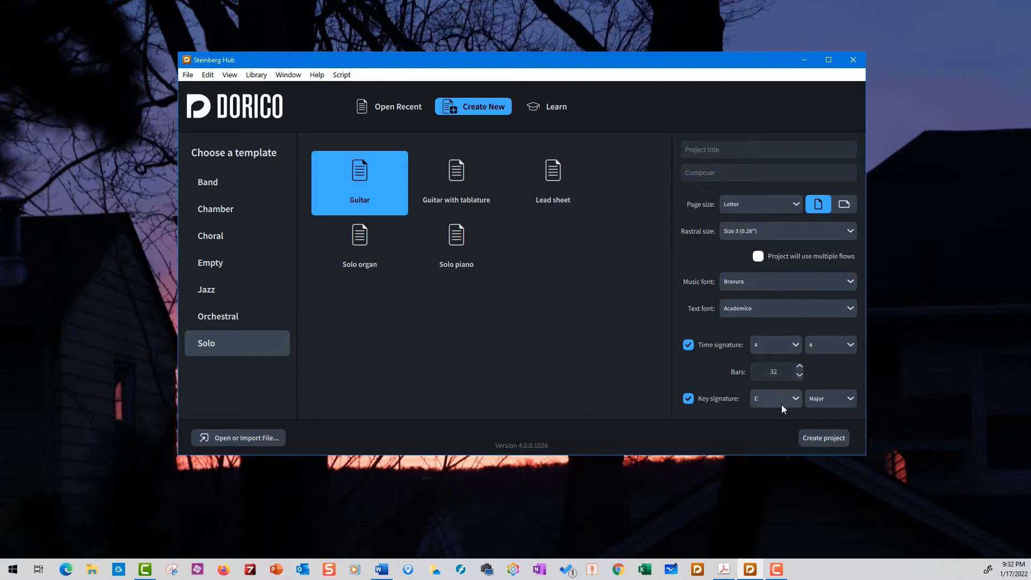
{"action": "mouse_move", "coordinate": [716, 393]}
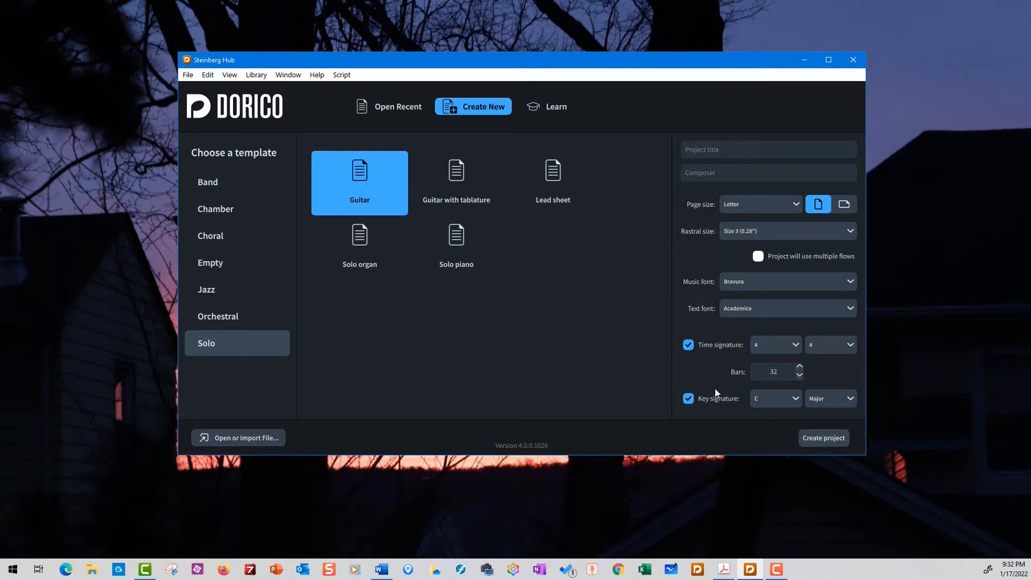
{"action": "mouse_move", "coordinate": [764, 405]}
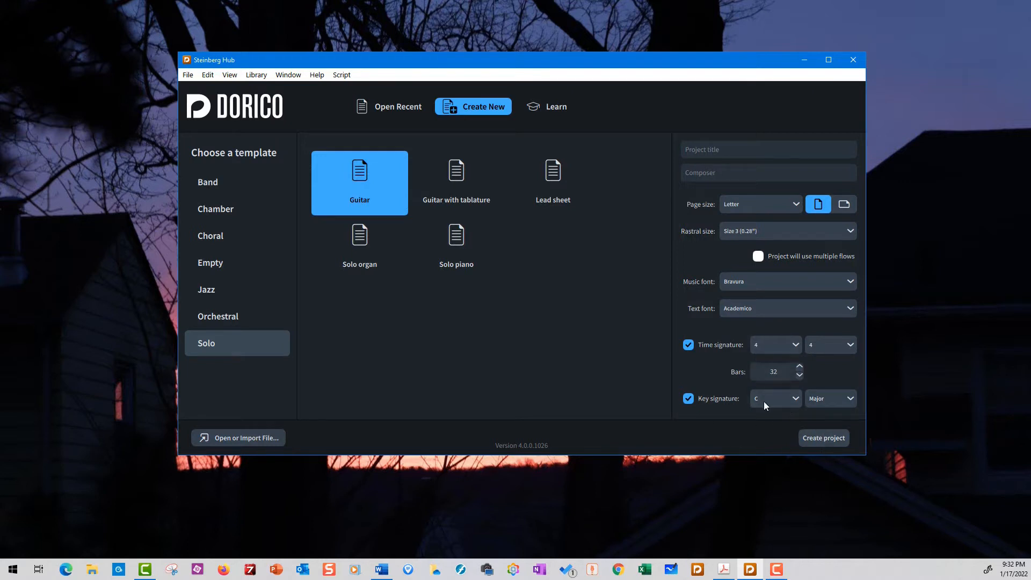
Create Untitled Project 3 from the Guitar template: 32 empty bars in 4/4, C major.
{"action": "left_click", "coordinate": [823, 439]}
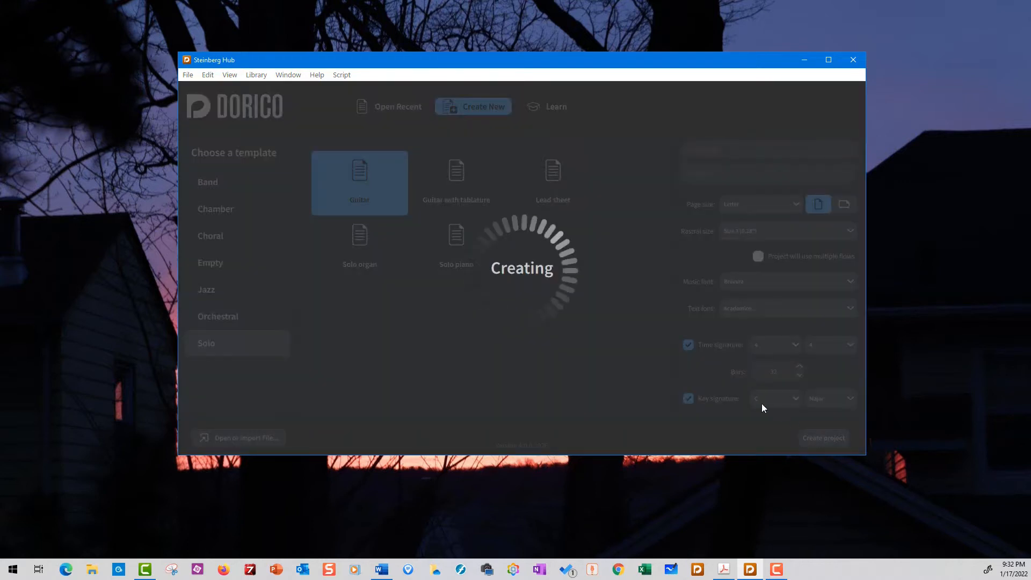
{"action": "left_click", "coordinate": [824, 438]}
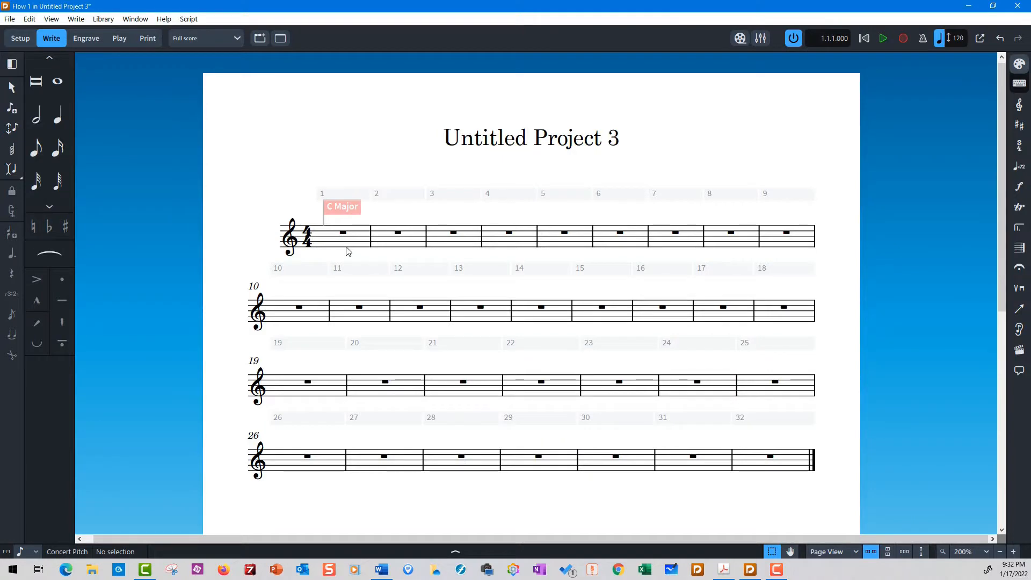
{"action": "mouse_move", "coordinate": [157, 161]}
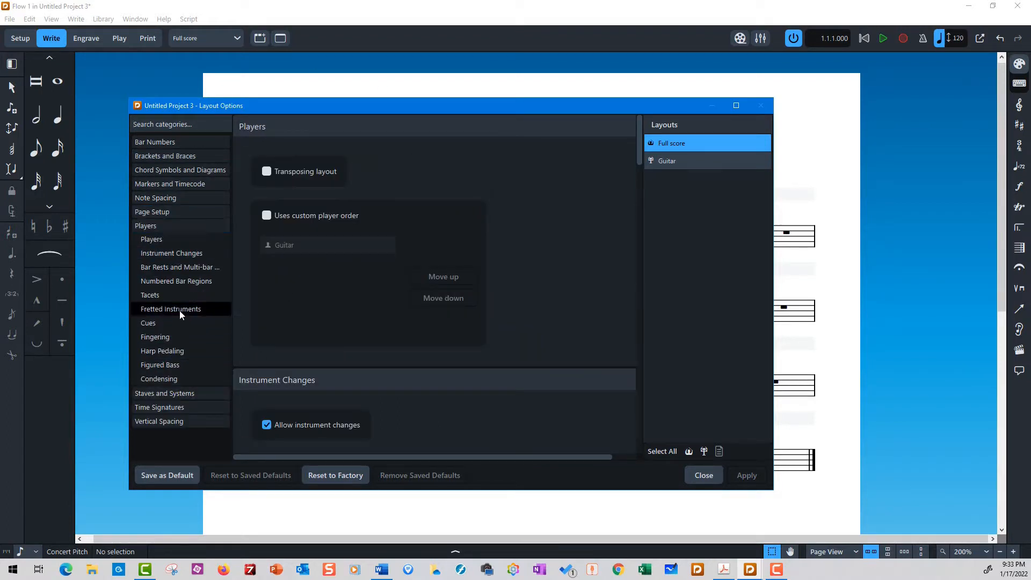
Set the Guitar layout to Notation and tablature under Players > Fretted Instruments and apply it.
{"action": "left_click", "coordinate": [170, 309]}
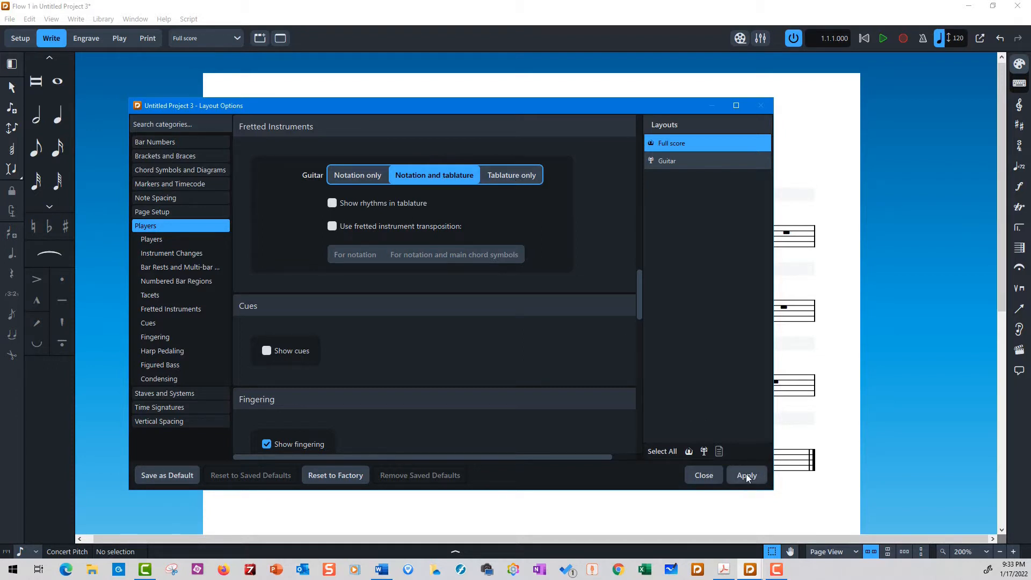
{"action": "left_click", "coordinate": [746, 475]}
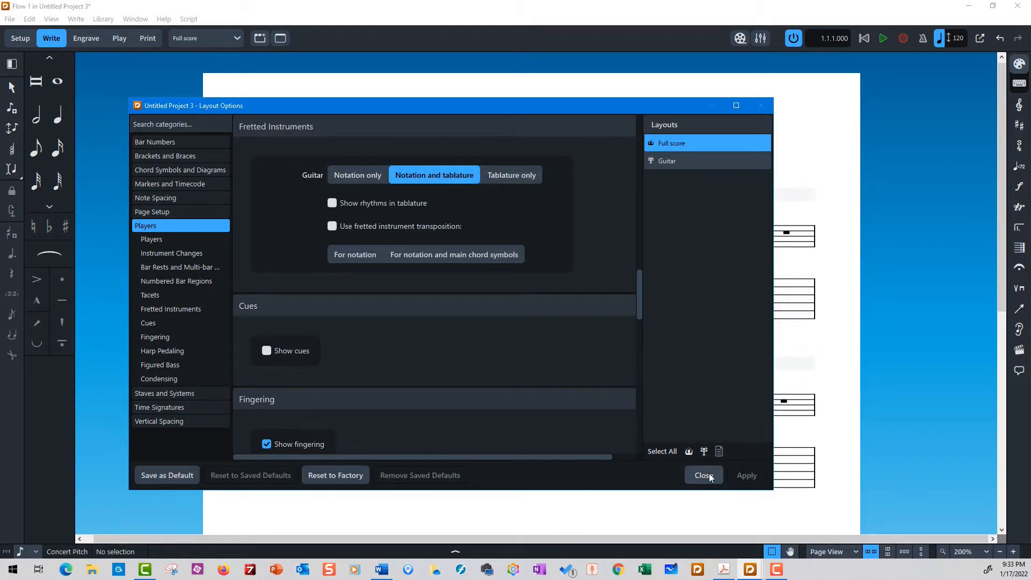
{"action": "left_click", "coordinate": [704, 474]}
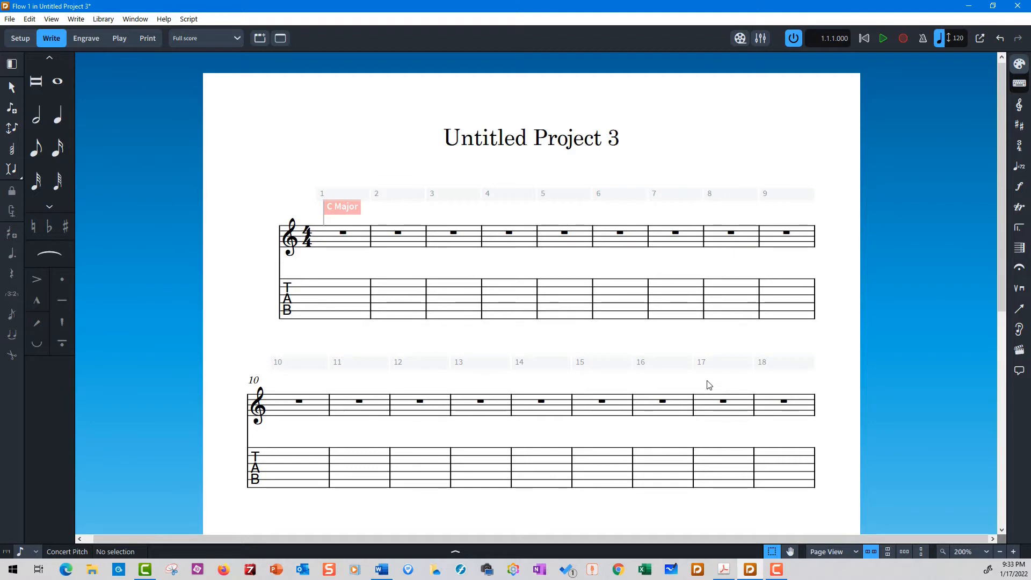
{"action": "mouse_move", "coordinate": [601, 403]}
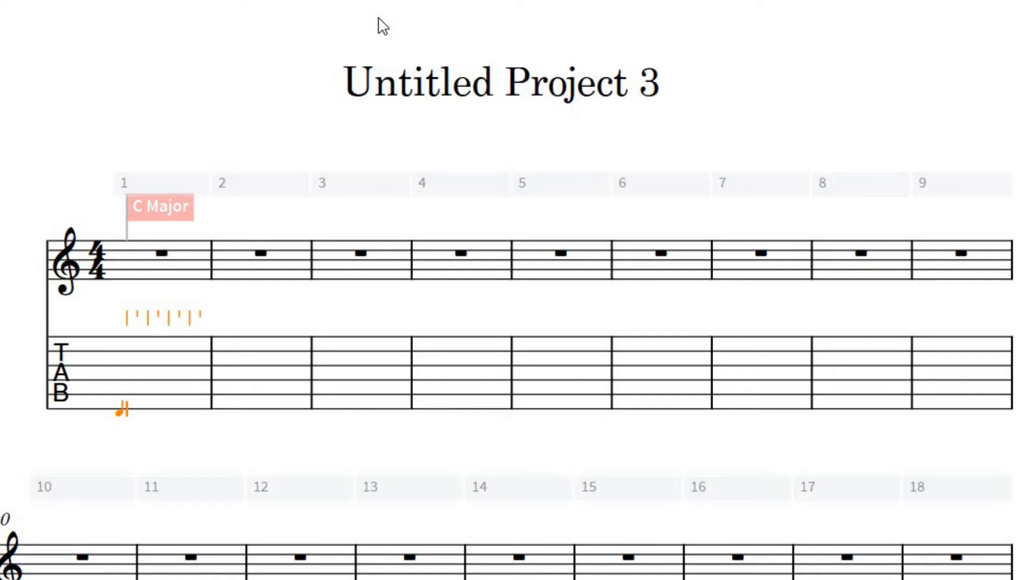
{"action": "mouse_move", "coordinate": [755, 63]}
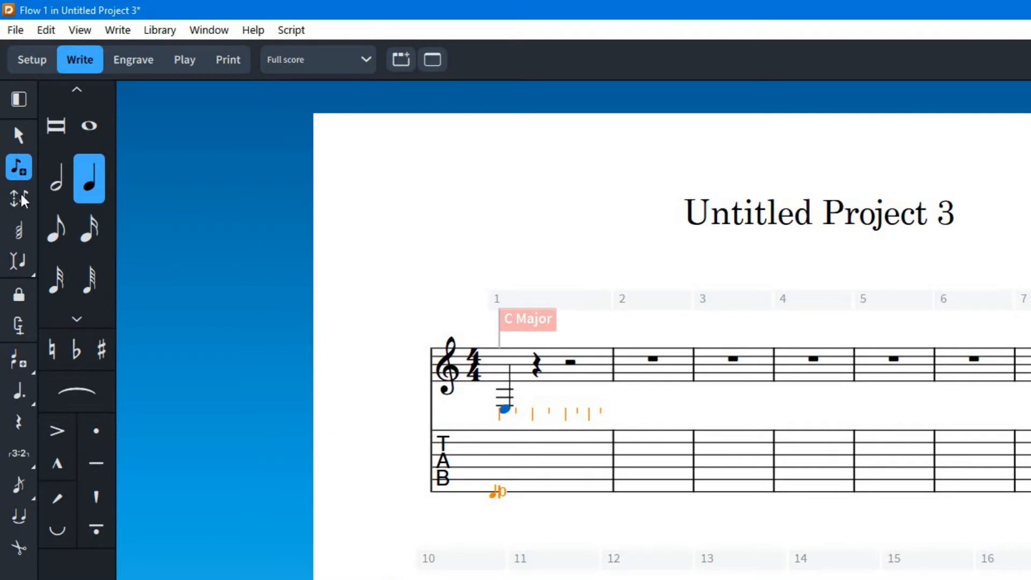
{"action": "mouse_move", "coordinate": [243, 244]}
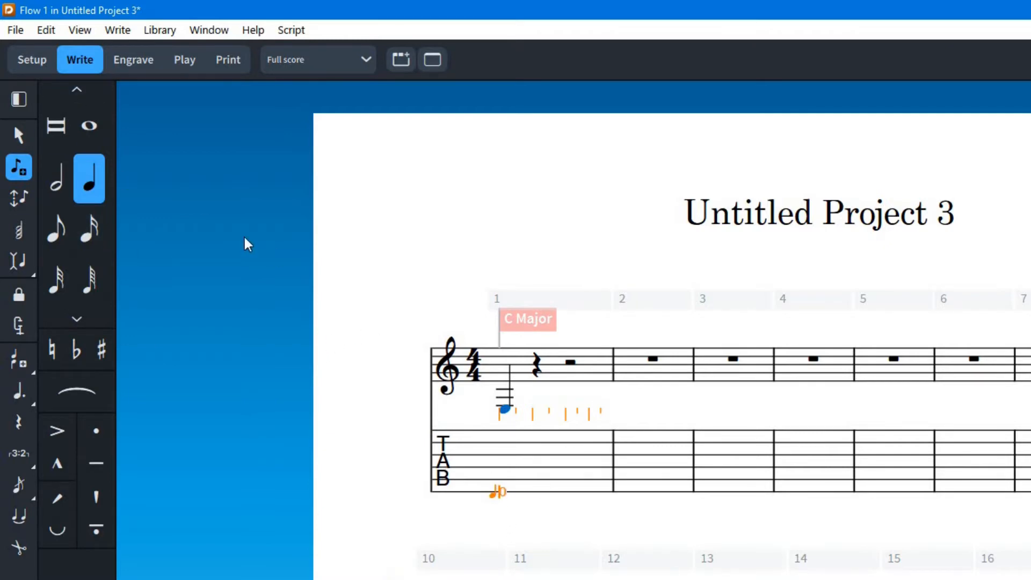
Begin note input in bar 1 with a low open E on staff and tablature.
{"action": "left_click", "coordinate": [51, 231]}
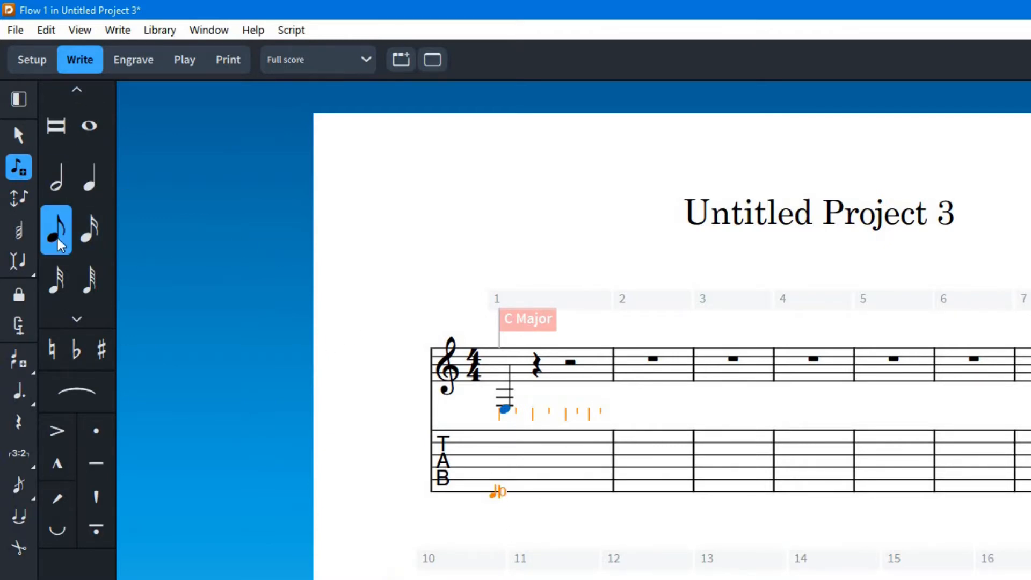
{"action": "mouse_move", "coordinate": [55, 237]}
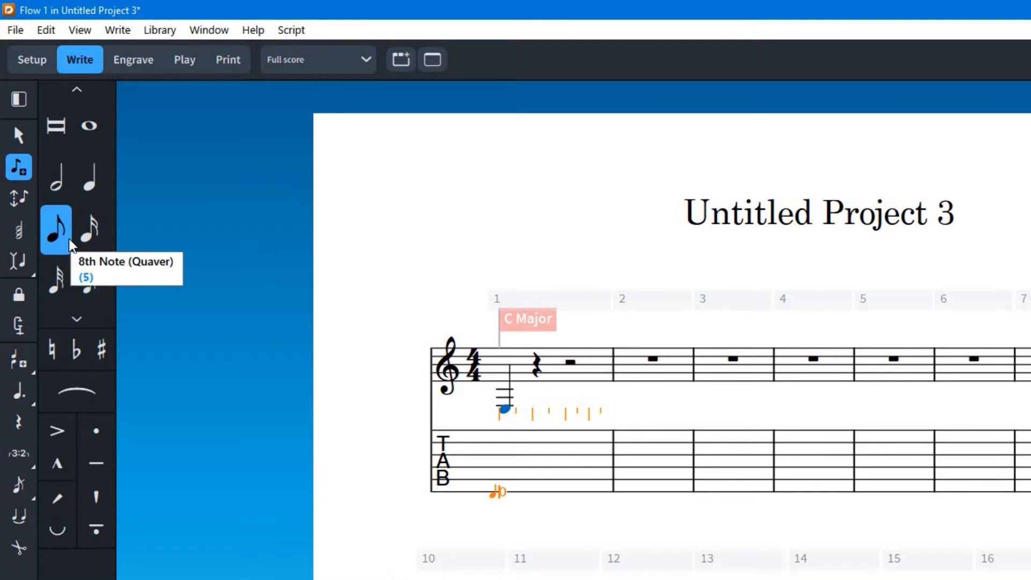
{"action": "mouse_move", "coordinate": [328, 269]}
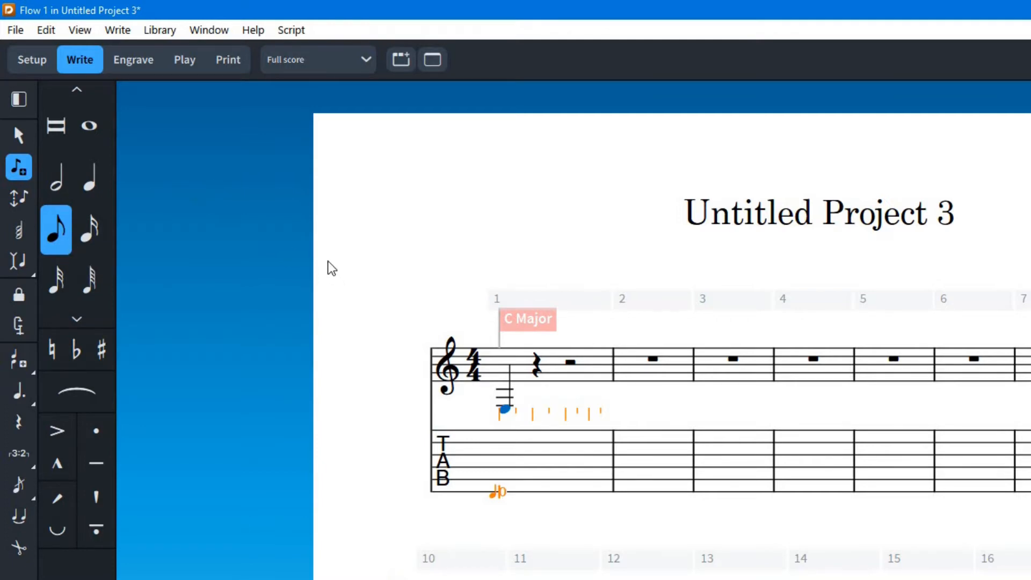
{"action": "mouse_move", "coordinate": [373, 249]}
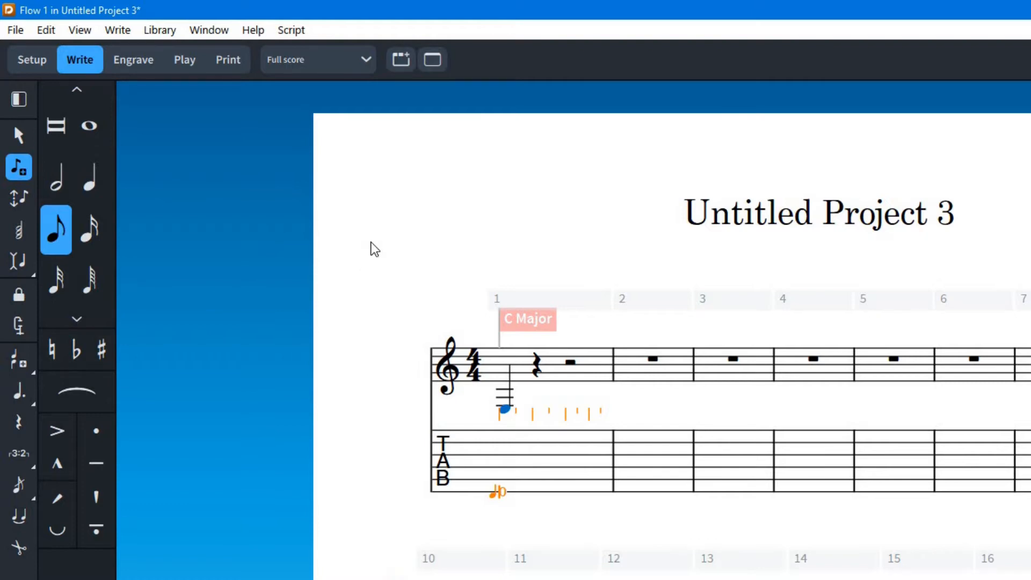
{"action": "mouse_move", "coordinate": [227, 182]}
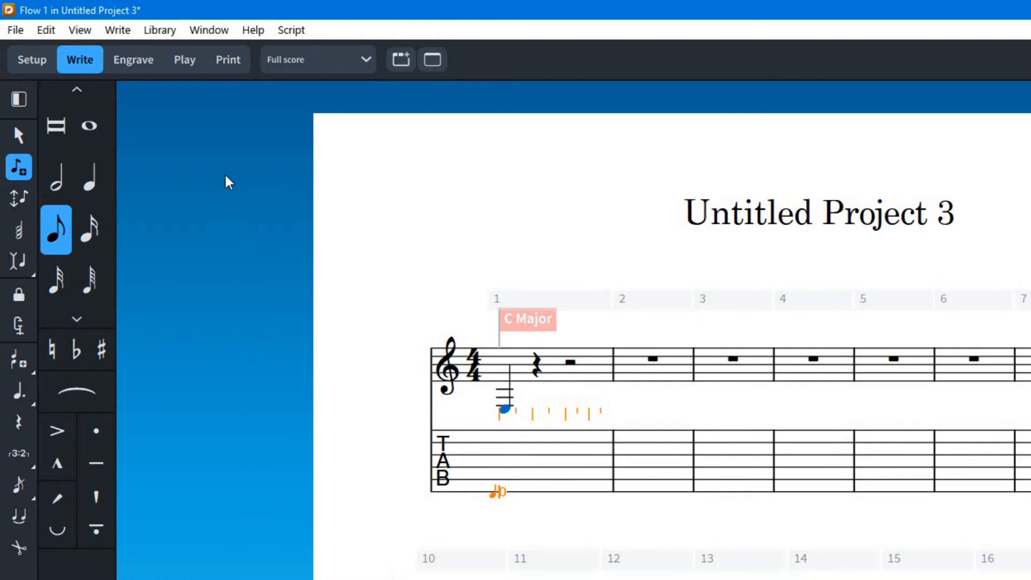
{"action": "mouse_move", "coordinate": [286, 325]}
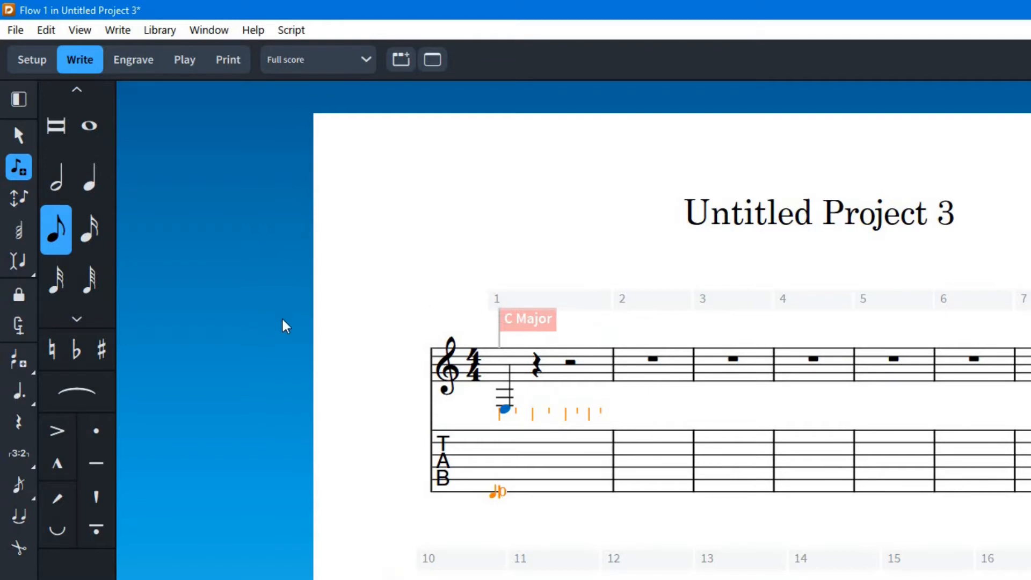
{"action": "mouse_move", "coordinate": [552, 433]}
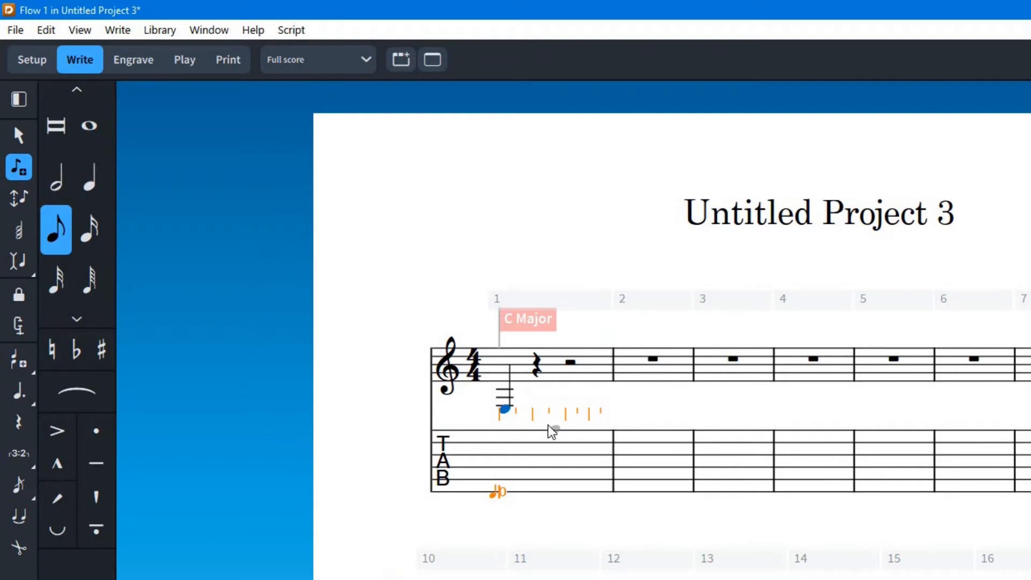
Leave note input and delete the low note so bar 1 holds only a rest.
{"action": "left_click", "coordinate": [88, 179]}
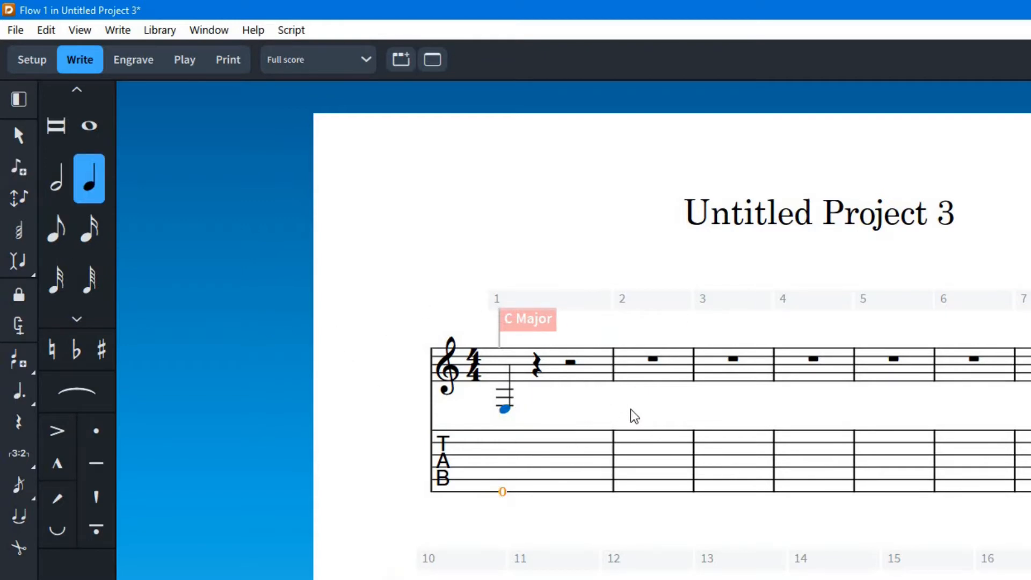
{"action": "mouse_move", "coordinate": [608, 340]}
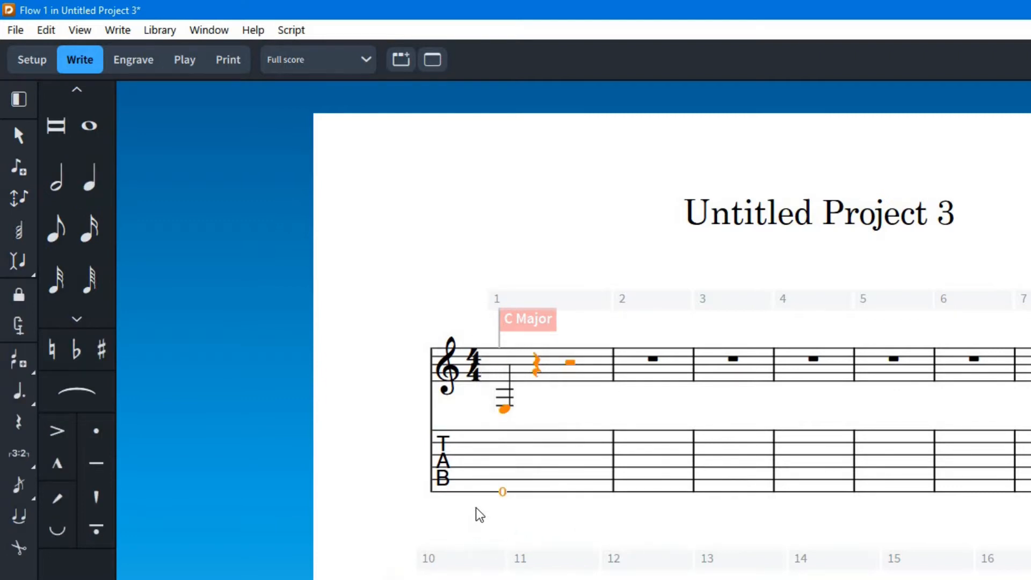
{"action": "left_click", "coordinate": [89, 126]}
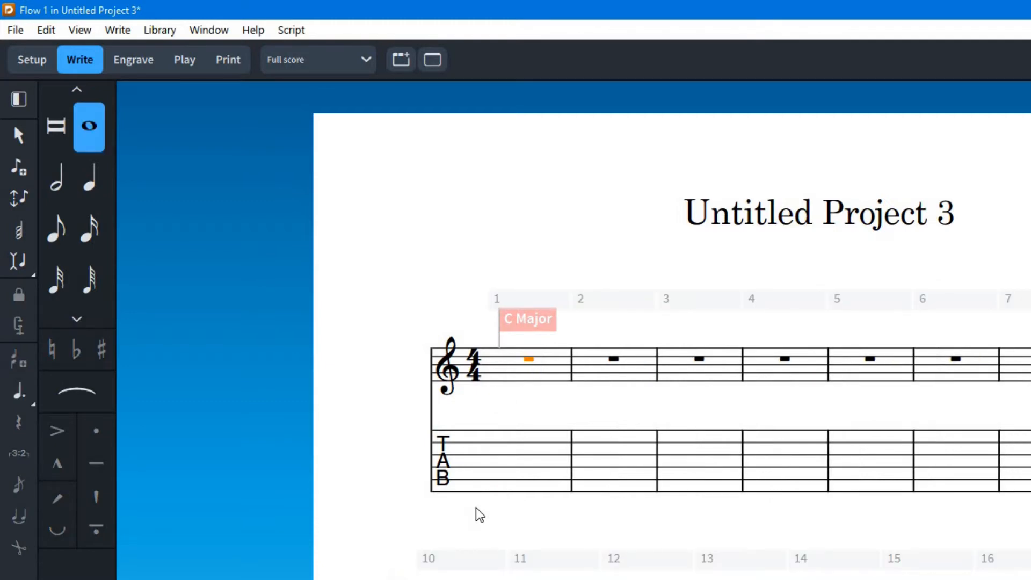
{"action": "mouse_move", "coordinate": [441, 558]}
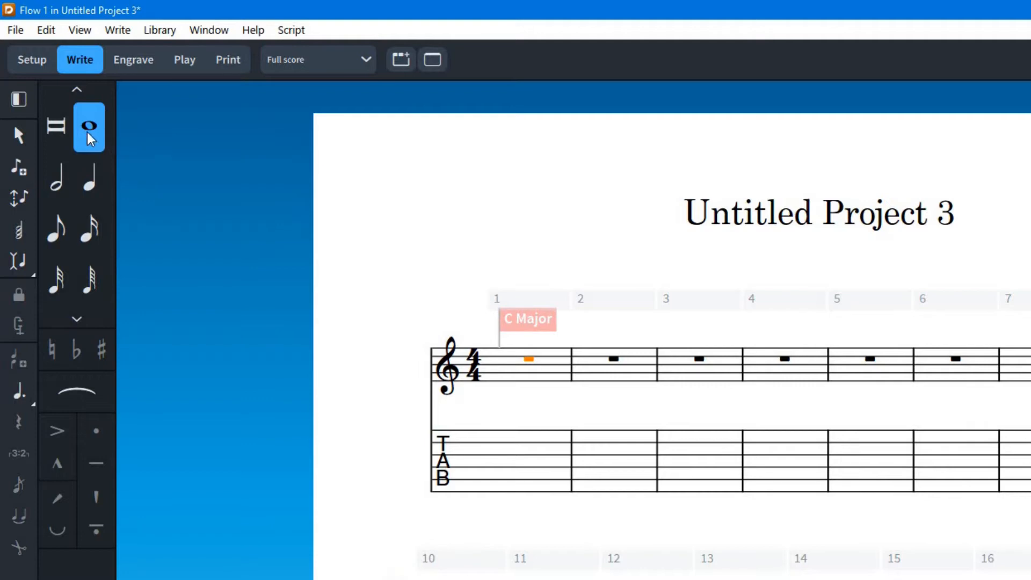
{"action": "mouse_move", "coordinate": [117, 160]}
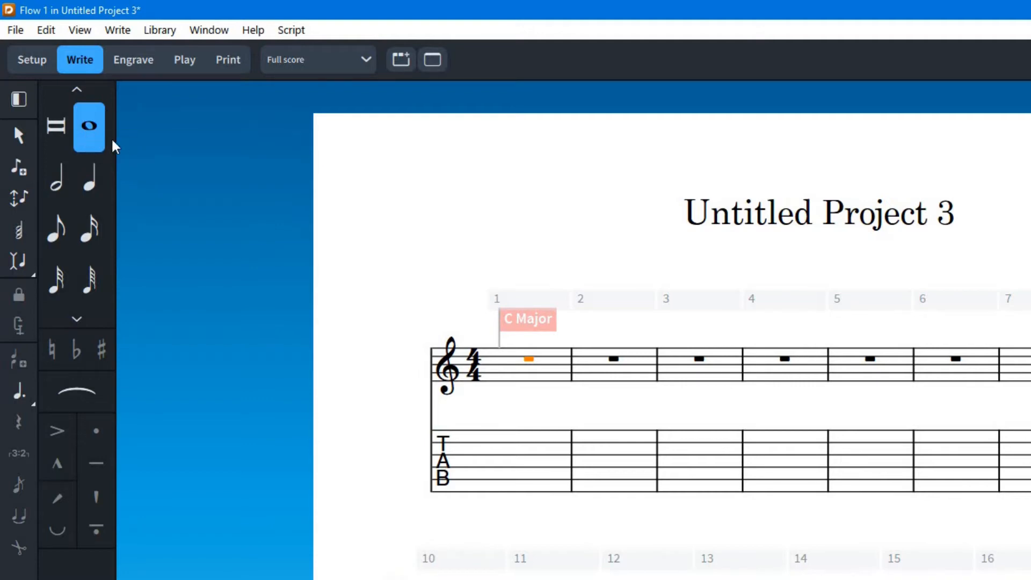
{"action": "mouse_move", "coordinate": [509, 527]}
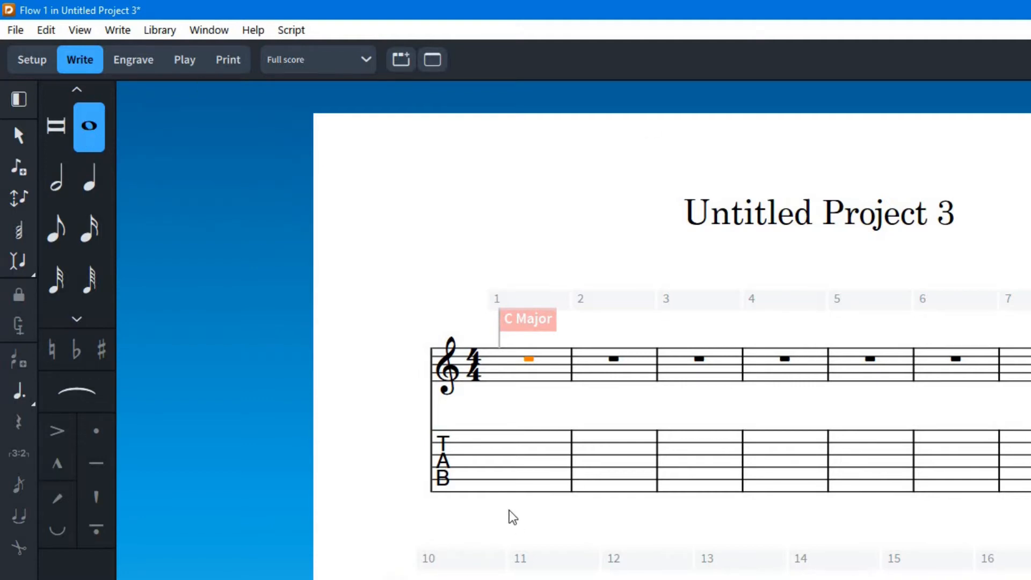
{"action": "mouse_move", "coordinate": [486, 500]}
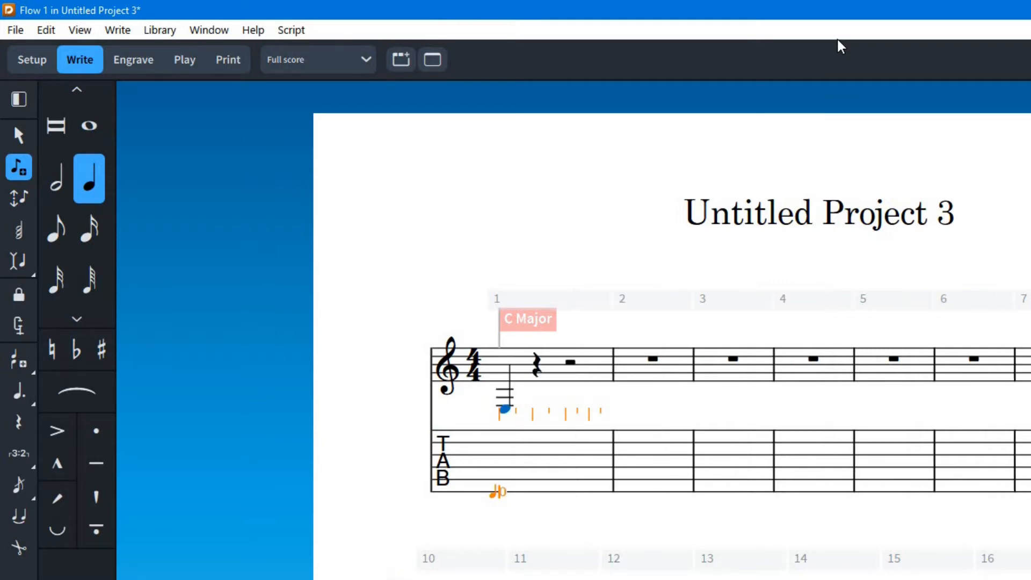
{"action": "mouse_move", "coordinate": [359, 202]}
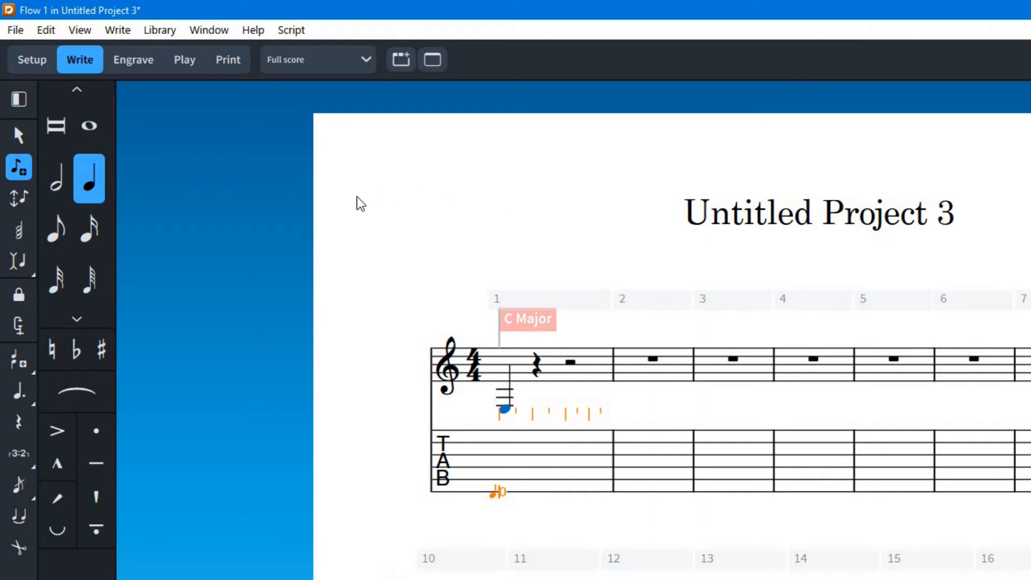
{"action": "mouse_move", "coordinate": [86, 187]}
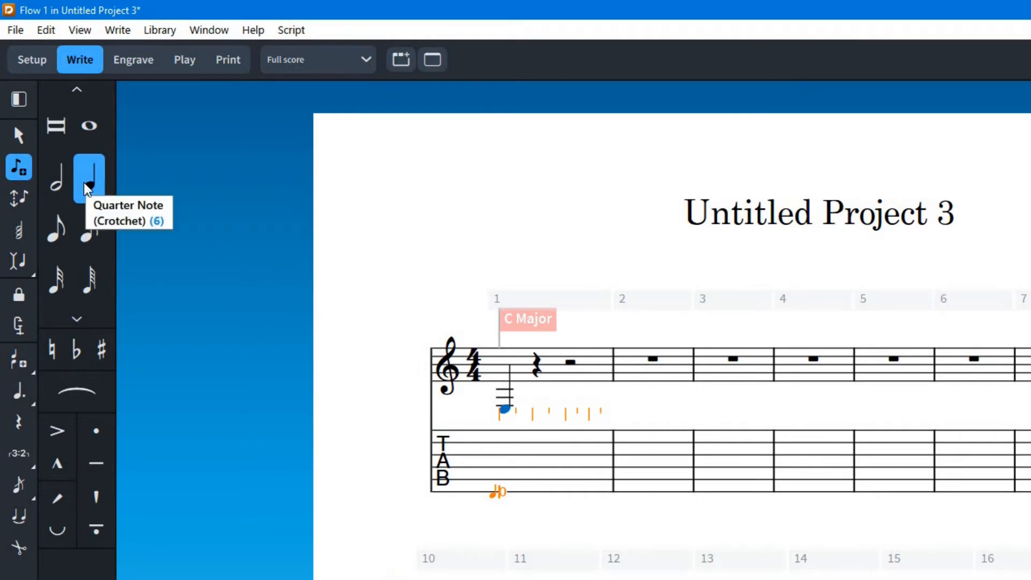
{"action": "mouse_move", "coordinate": [581, 122]}
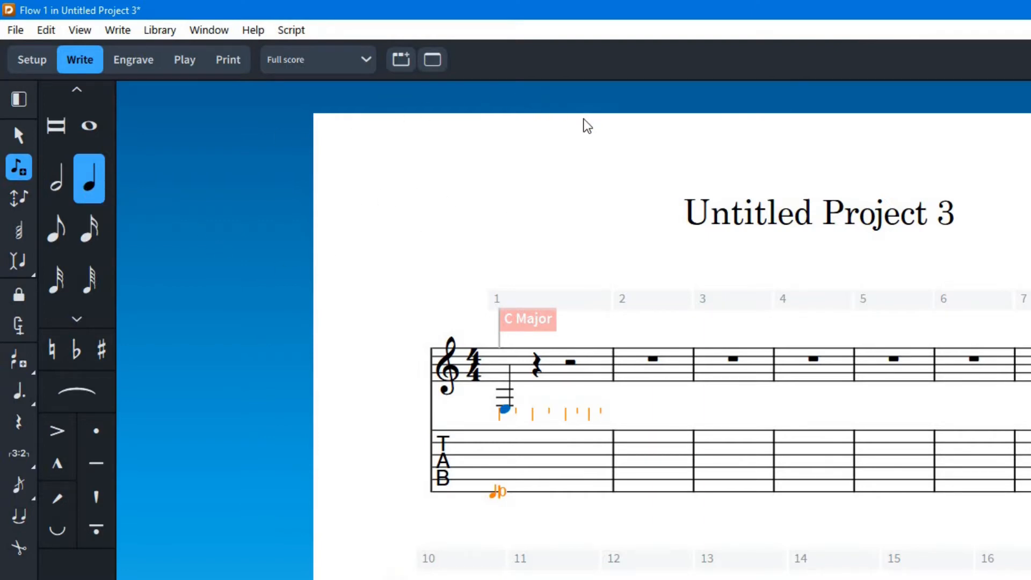
{"action": "mouse_move", "coordinate": [776, 124]}
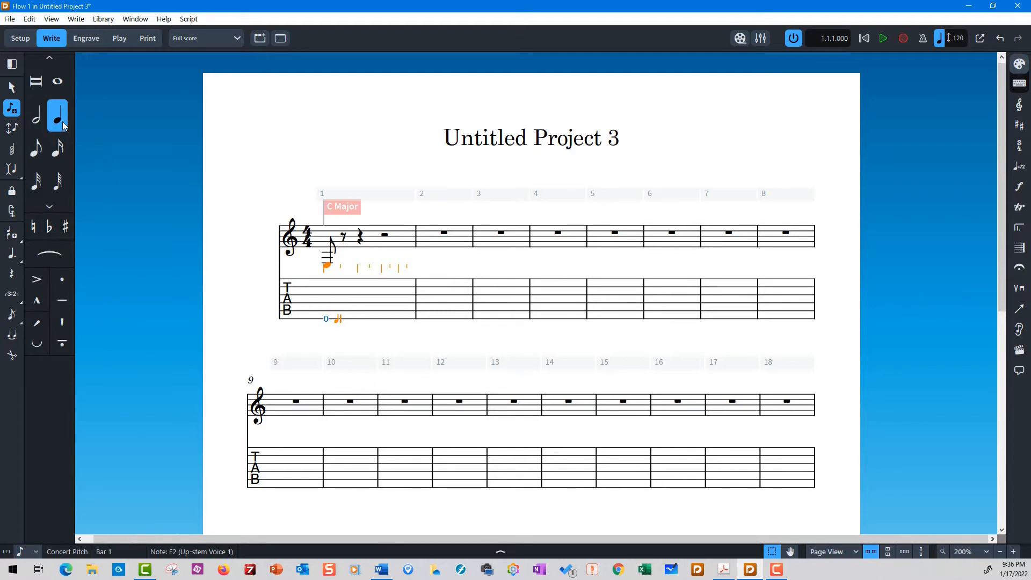
{"action": "mouse_move", "coordinate": [73, 127]}
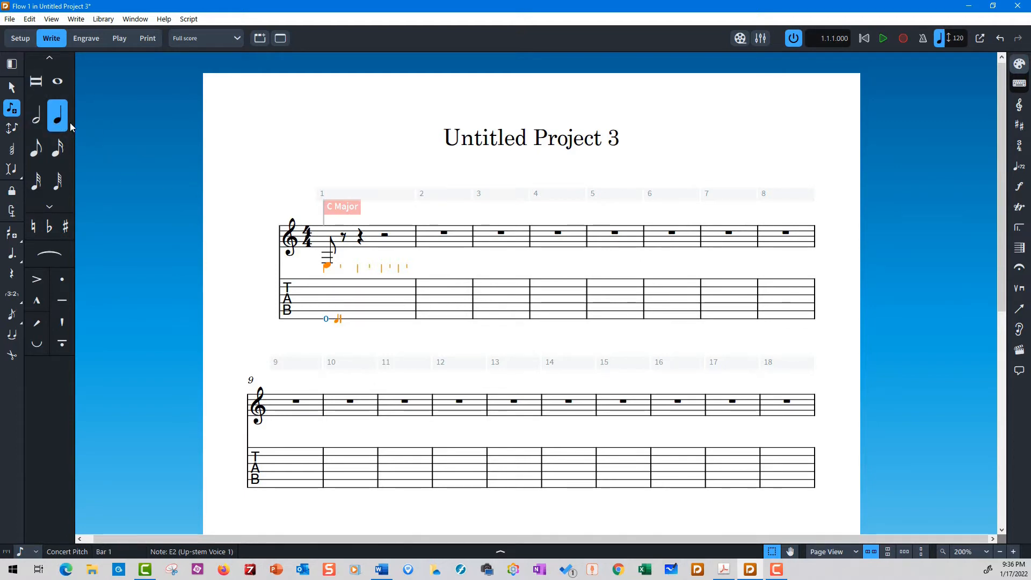
Set new-note duration to eighth notes for the open-string G, B, E, B, G run.
{"action": "left_click", "coordinate": [35, 149]}
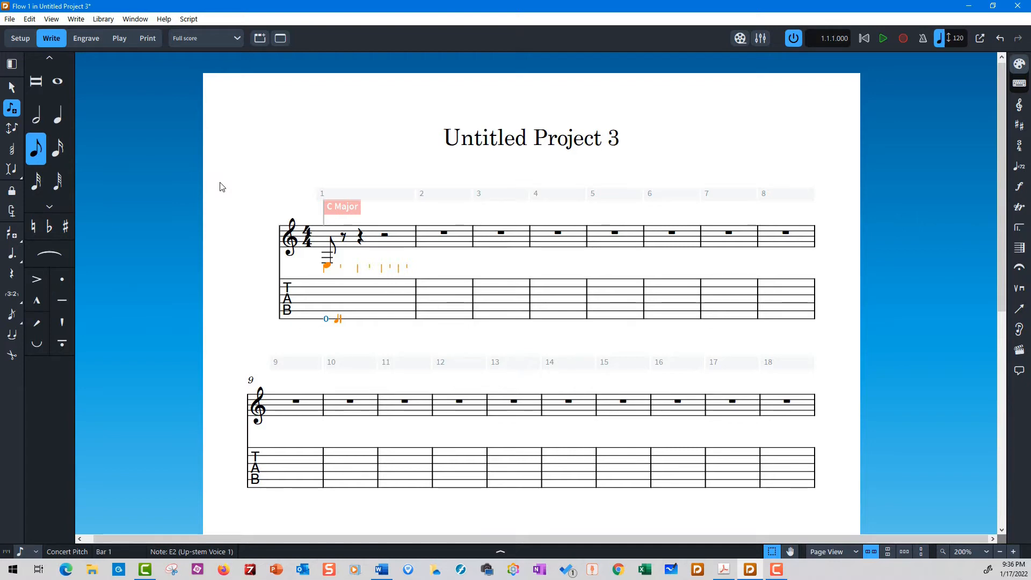
{"action": "mouse_move", "coordinate": [43, 161]}
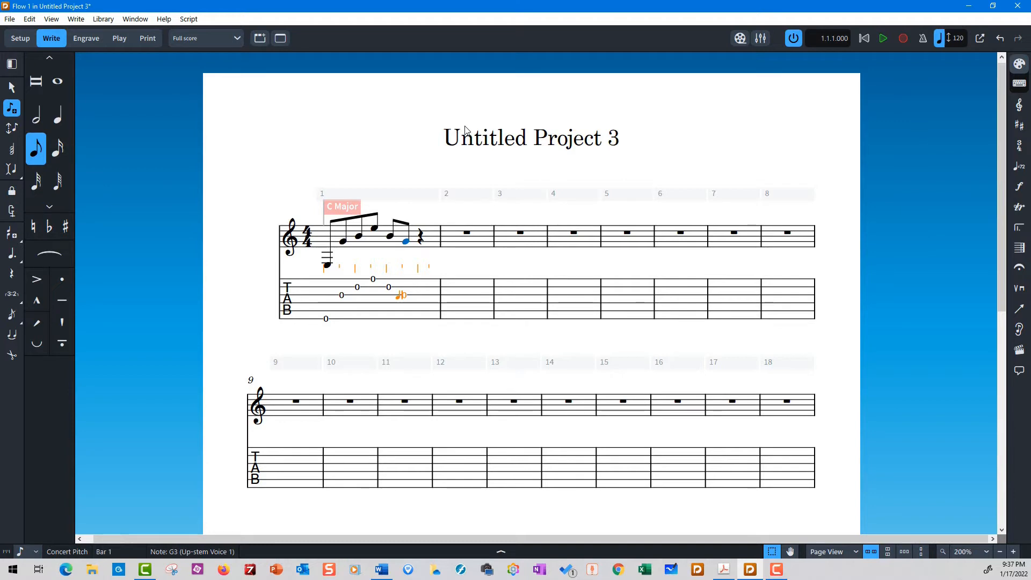
{"action": "mouse_move", "coordinate": [312, 221]}
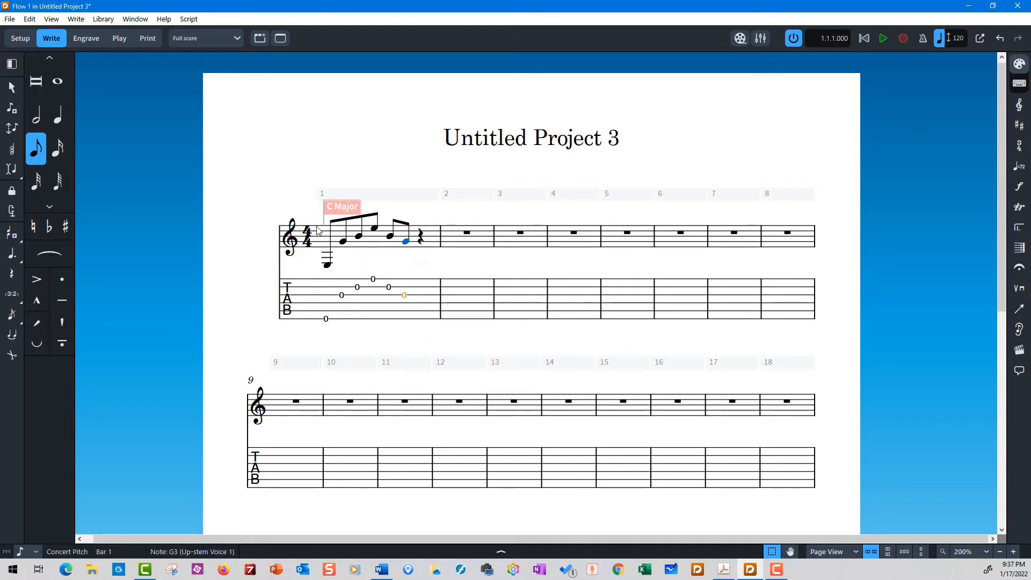
Select the 4/4 in bar 1 and enter 6/8 in the time signature popover.
{"action": "left_click", "coordinate": [307, 237]}
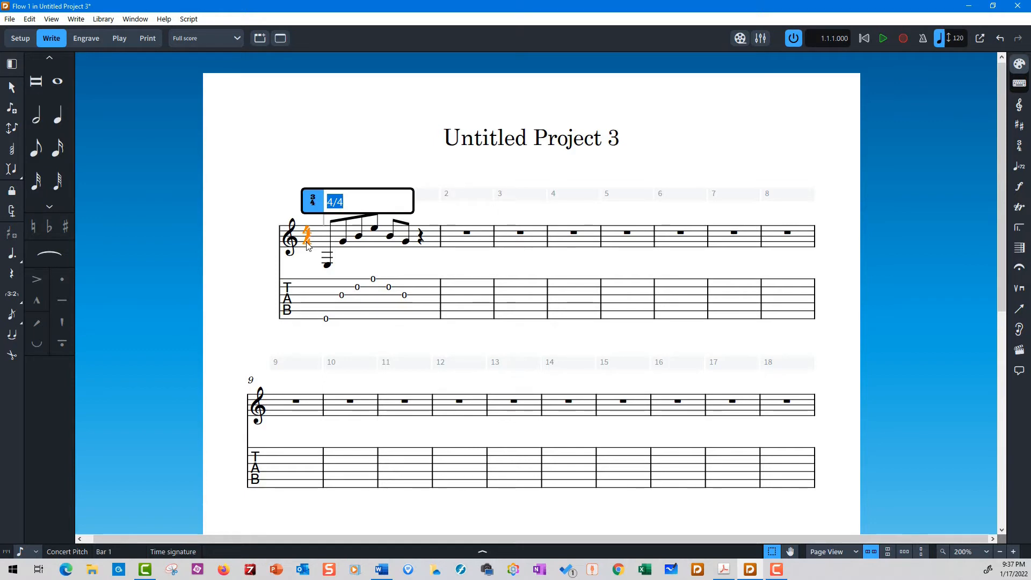
{"action": "type", "text": "6"}
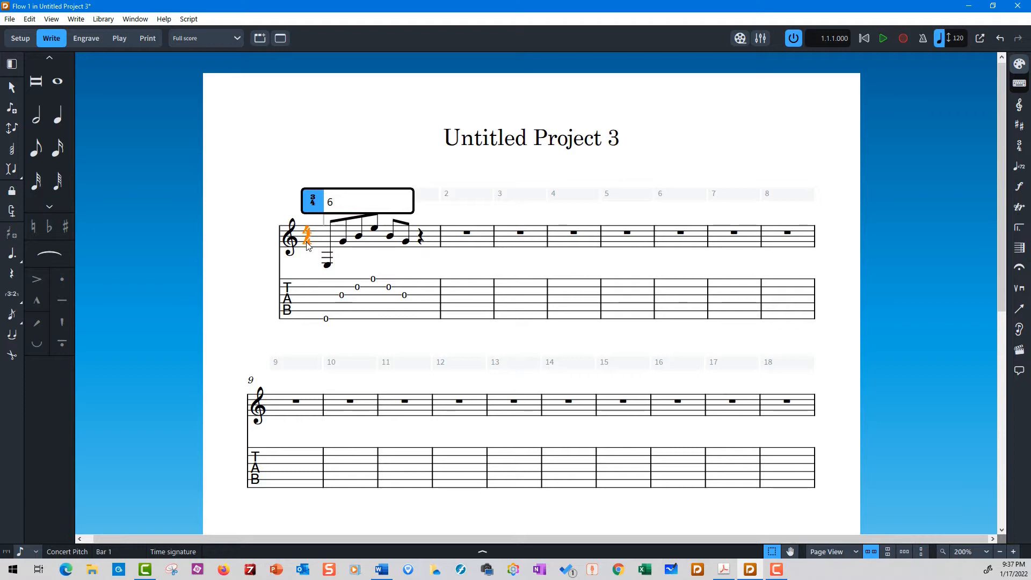
{"action": "type", "text": "/8"}
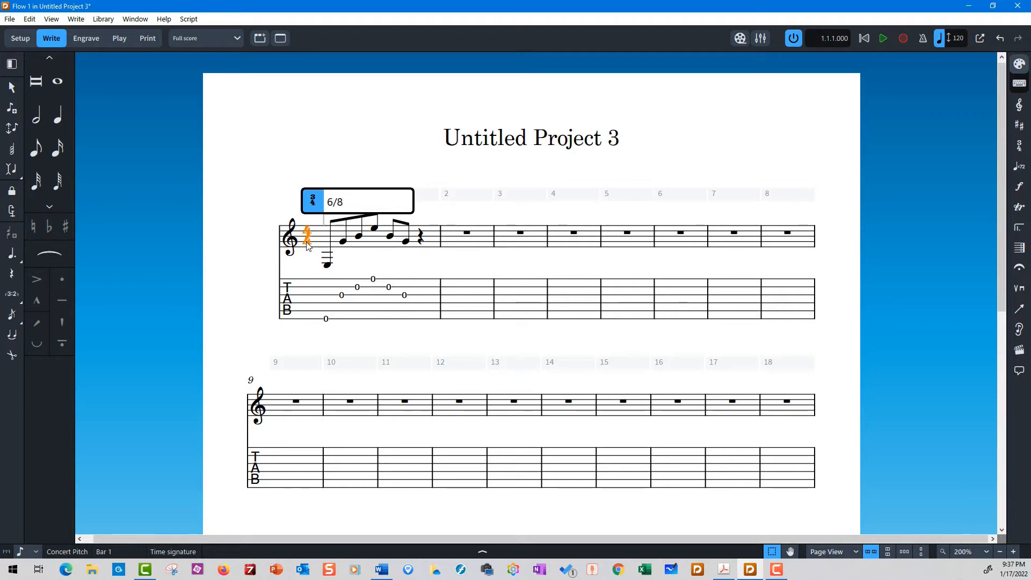